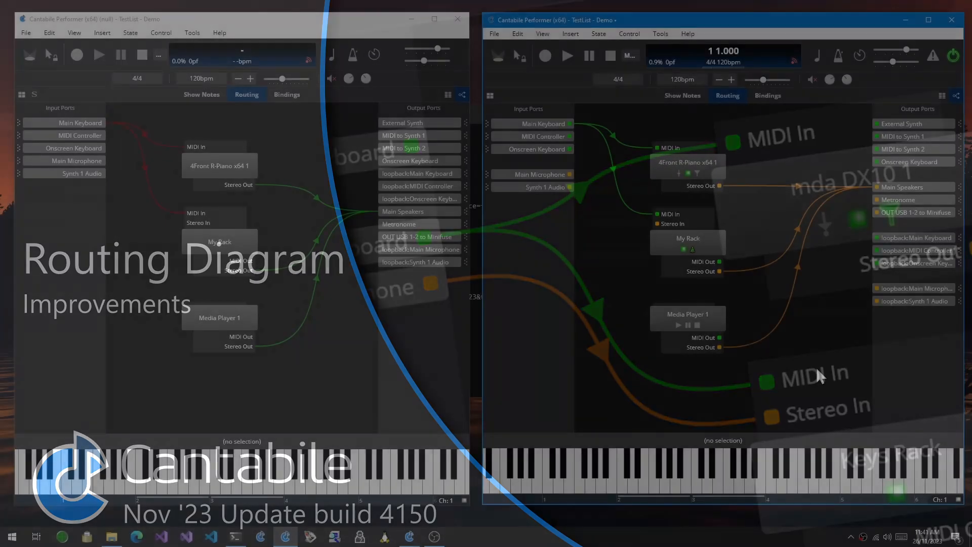
Clear the keyboard-to-rack route selection and poke around the newer build's routing diagram
{"action": "left_click", "coordinate": [219, 393]}
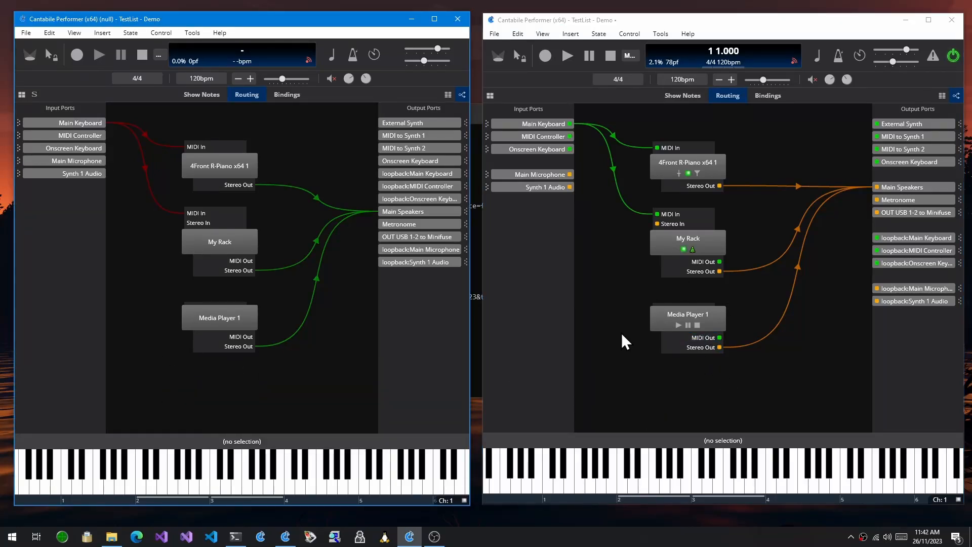
{"action": "mouse_move", "coordinate": [767, 118]}
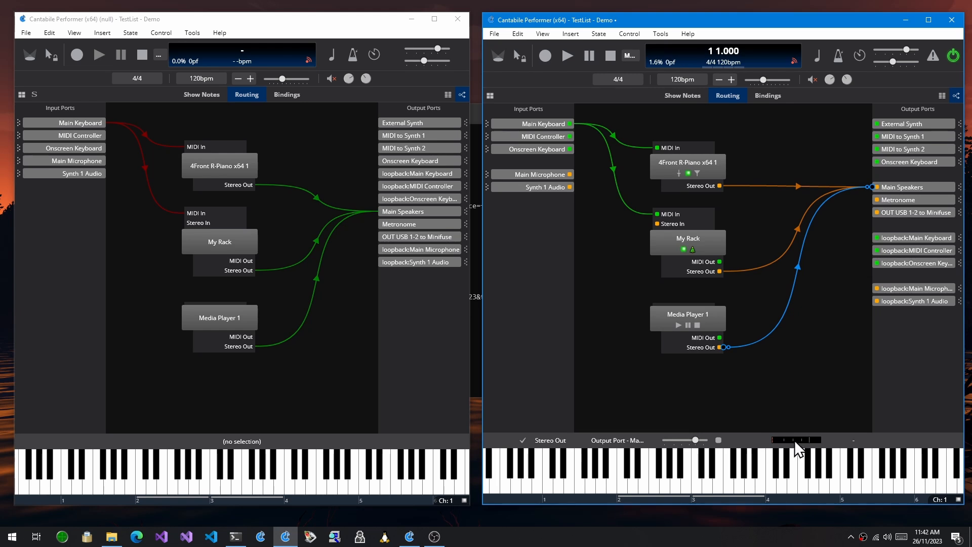
{"action": "mouse_move", "coordinate": [631, 220]}
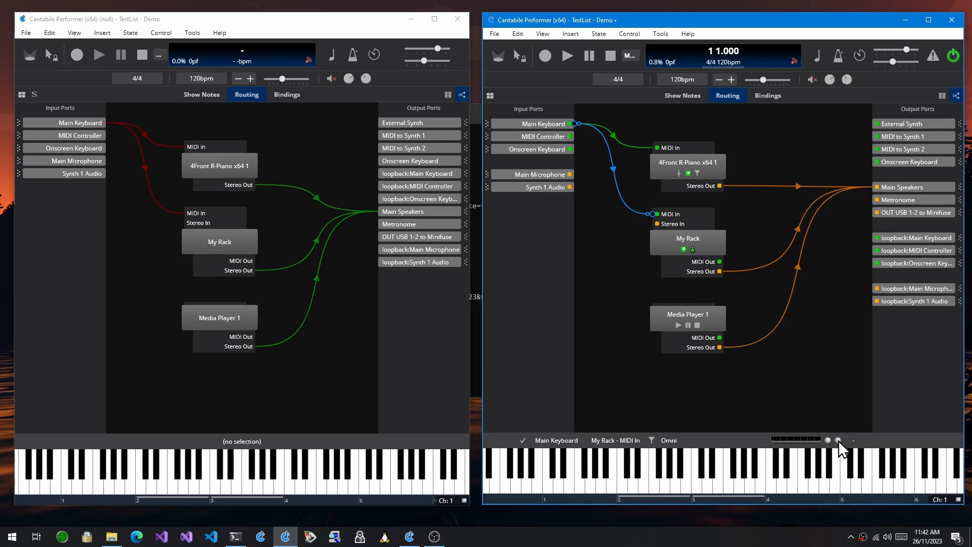
{"action": "left_click", "coordinate": [700, 271]}
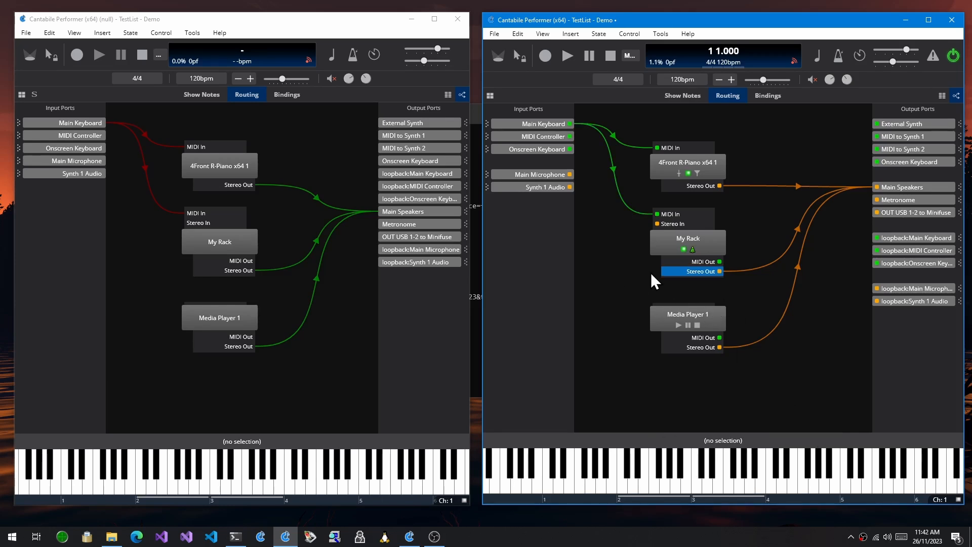
{"action": "left_click", "coordinate": [534, 136]}
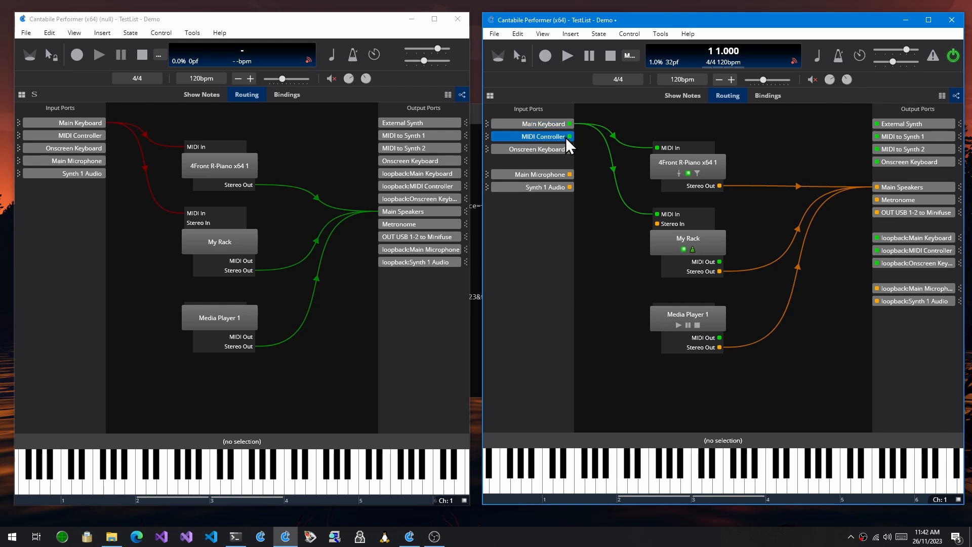
{"action": "left_click", "coordinate": [912, 149]}
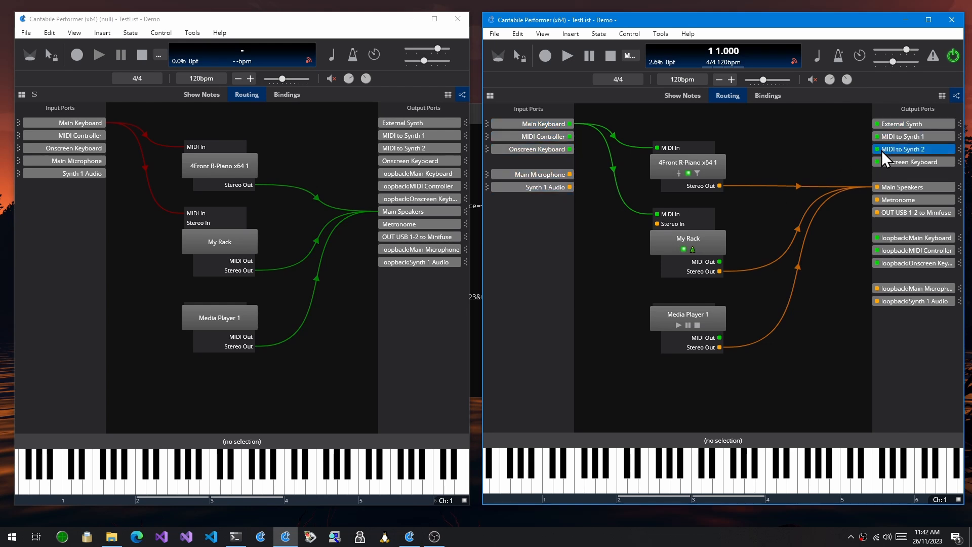
{"action": "left_click", "coordinate": [912, 187]}
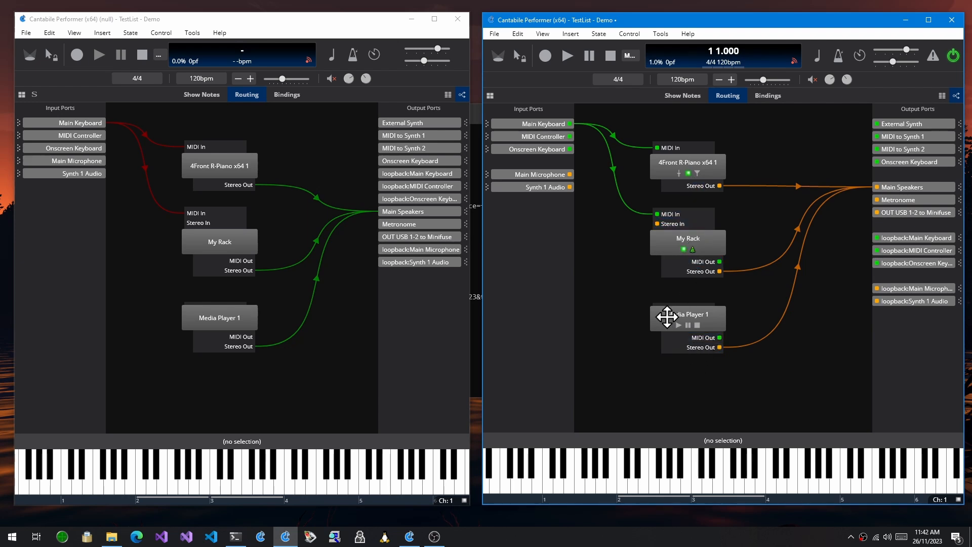
Select the Main Keyboard to R-Piano route and bring up MIDI Filters for the R-Piano's input
{"action": "left_click", "coordinate": [686, 165]}
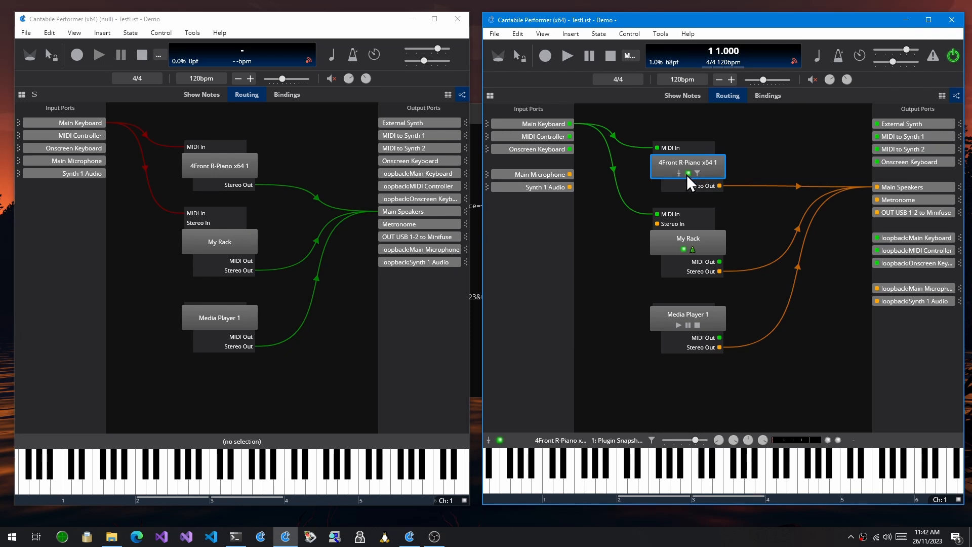
{"action": "mouse_move", "coordinate": [695, 173]}
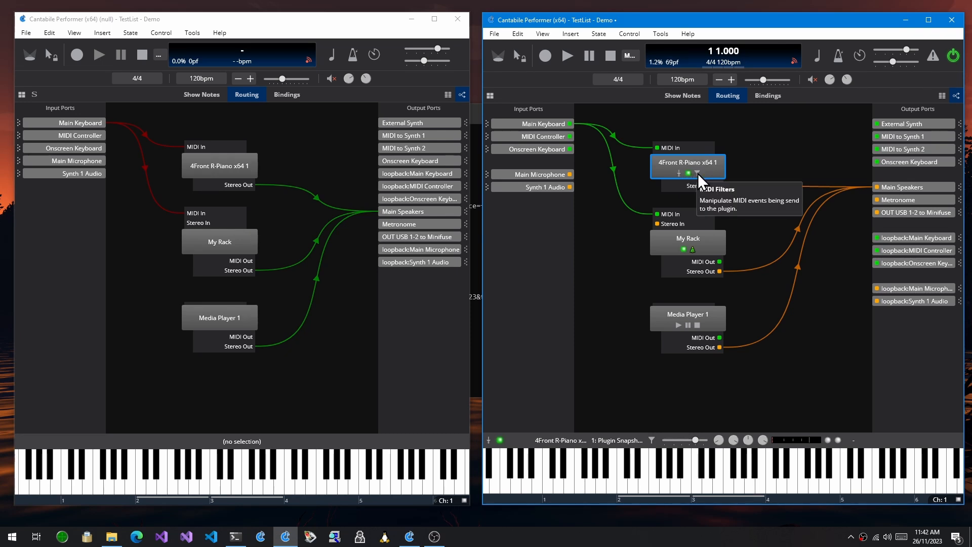
{"action": "left_click", "coordinate": [686, 241]}
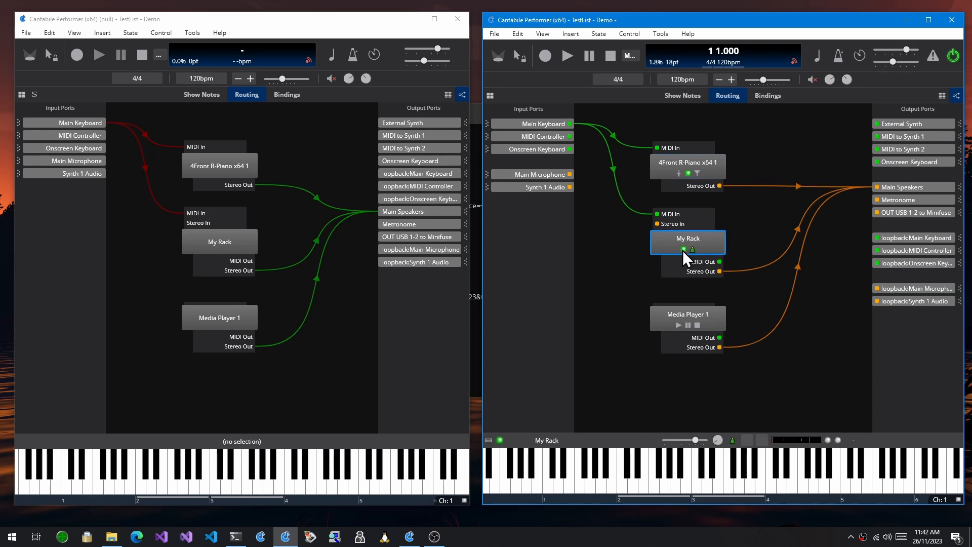
{"action": "mouse_move", "coordinate": [738, 449]}
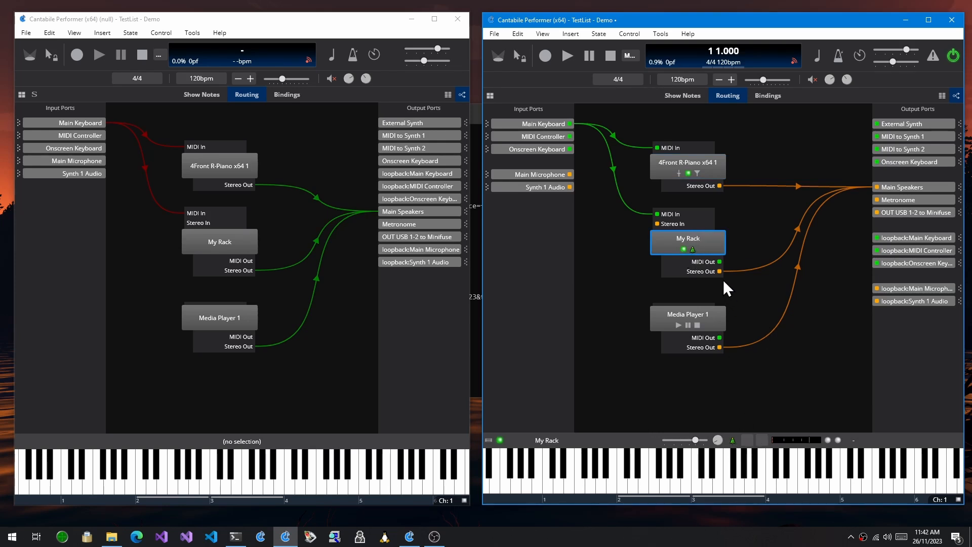
{"action": "mouse_move", "coordinate": [693, 313]}
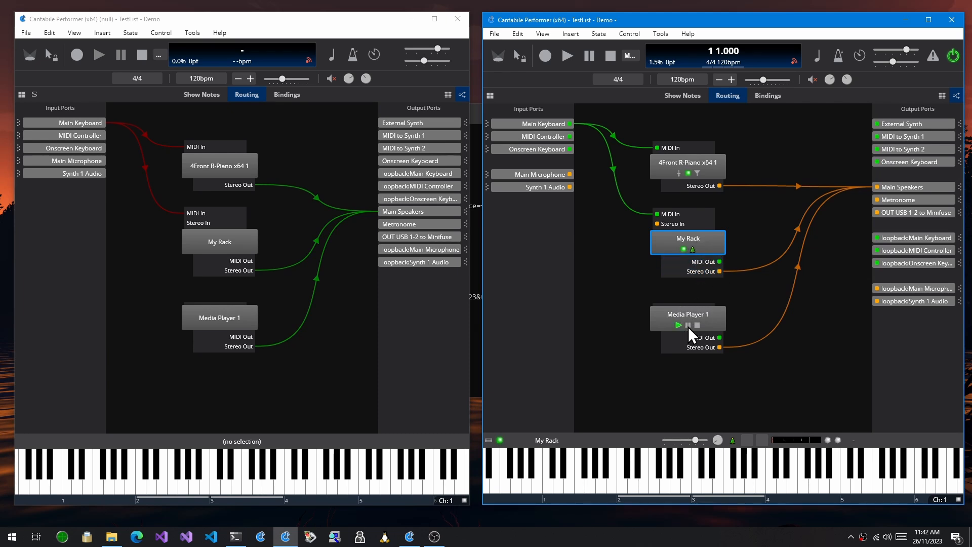
{"action": "left_click", "coordinate": [688, 325]}
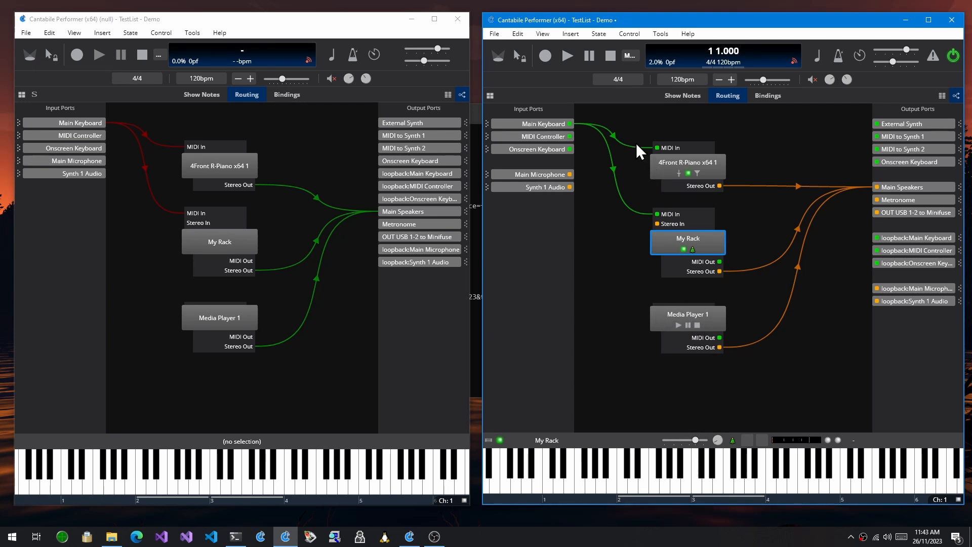
{"action": "right_click", "coordinate": [627, 148]}
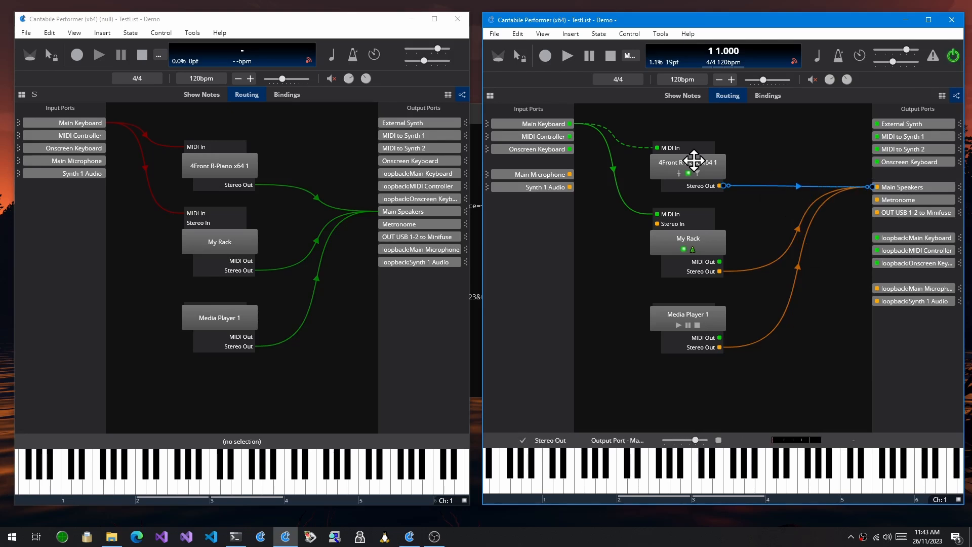
{"action": "left_click", "coordinate": [610, 143]}
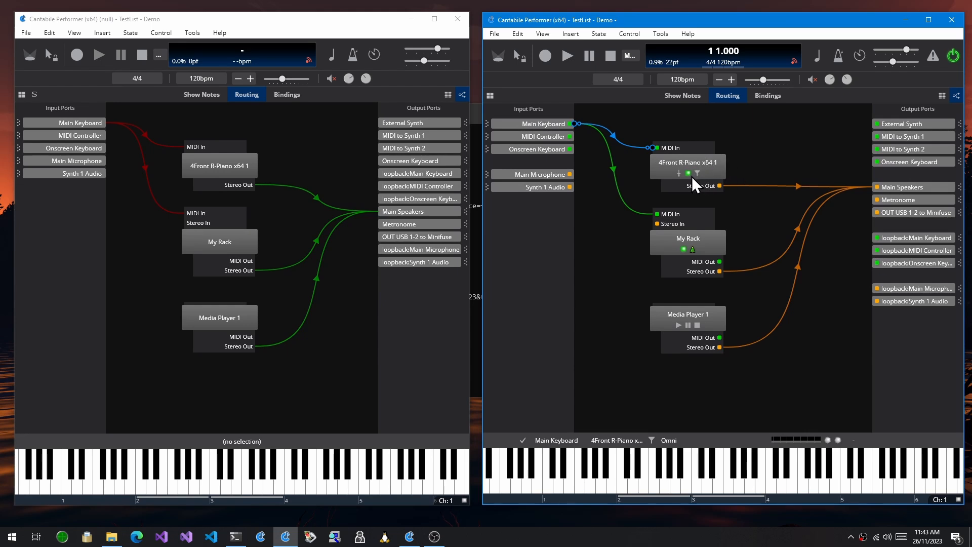
{"action": "left_click", "coordinate": [686, 165]}
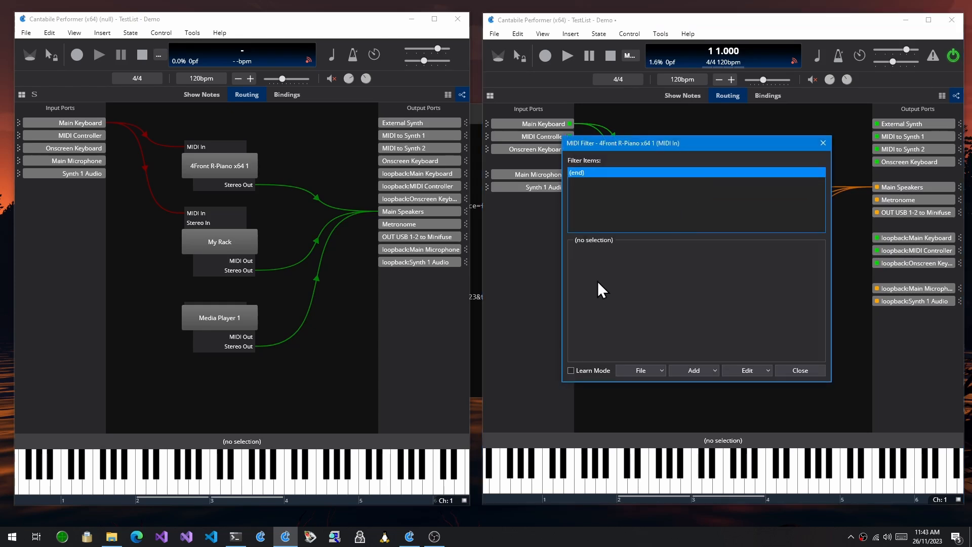
Add a C3–C5 suppressing Key Range filter to the R-Piano input and close its filter window
{"action": "left_click", "coordinate": [692, 370]}
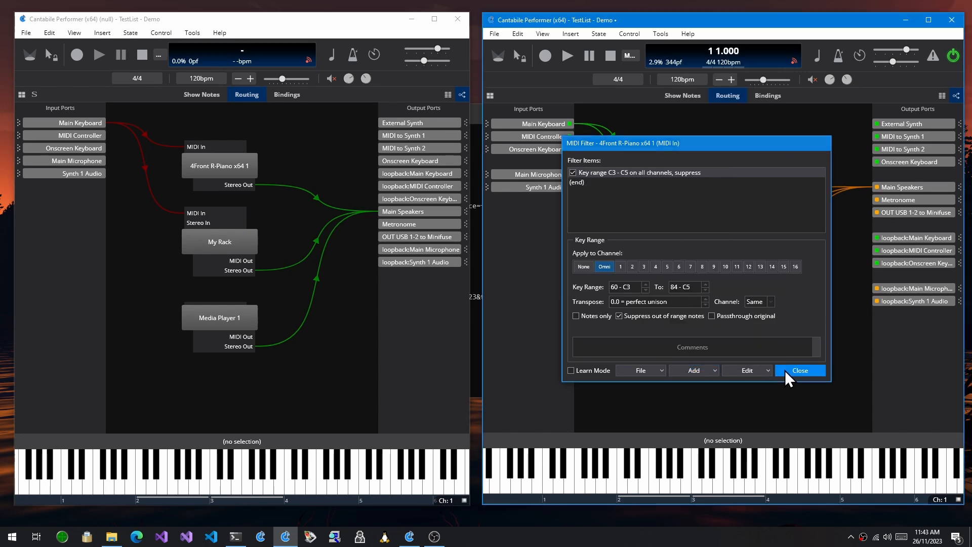
{"action": "left_click", "coordinate": [799, 371]}
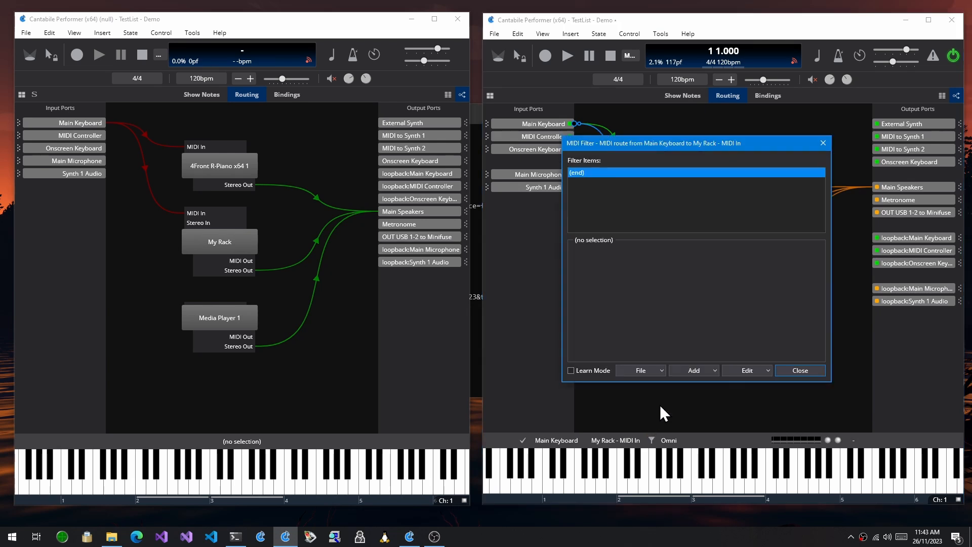
{"action": "mouse_move", "coordinate": [715, 352]}
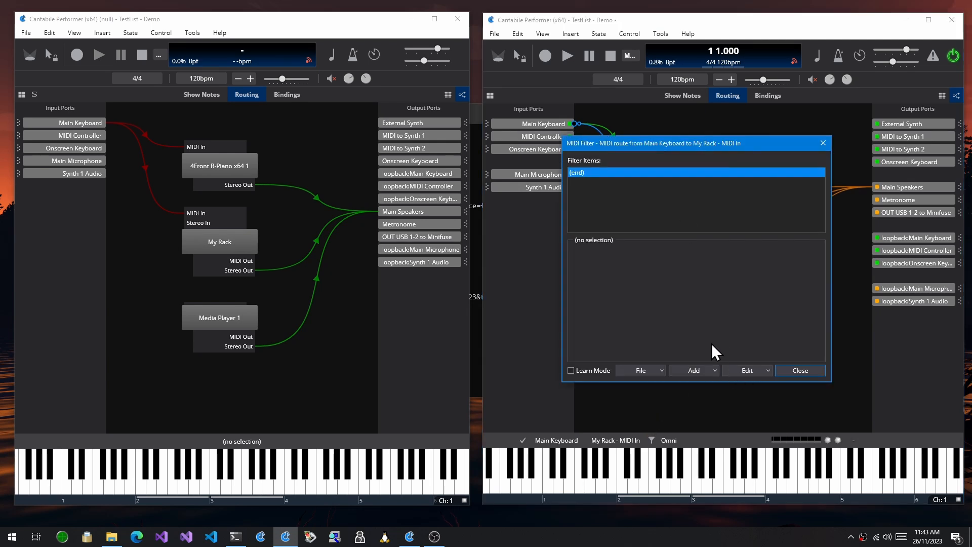
Add a program 1-to-1 re-map filter on channel 1 to the keyboard-to-My Rack route and close the editor
{"action": "left_click", "coordinate": [690, 371]}
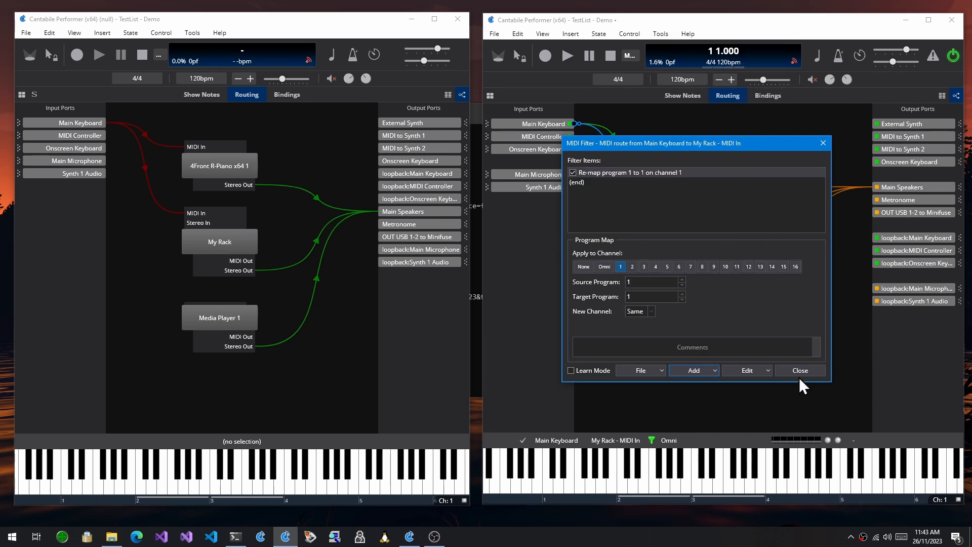
{"action": "left_click", "coordinate": [799, 370]}
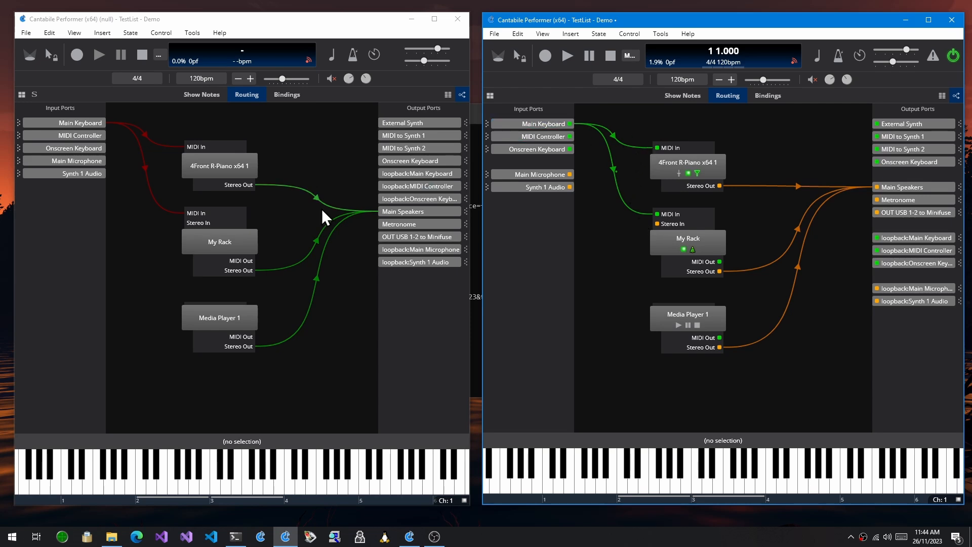
{"action": "left_click", "coordinate": [76, 123]}
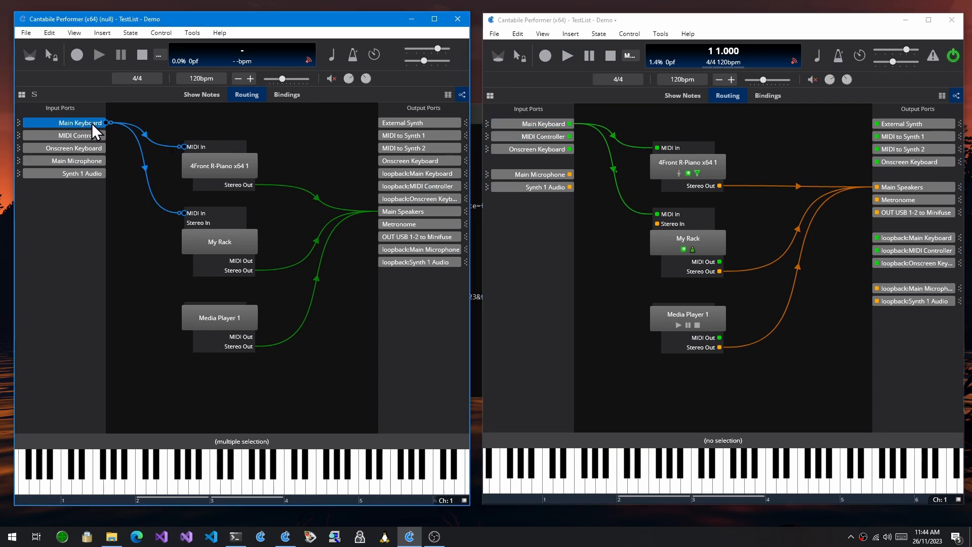
{"action": "left_click", "coordinate": [195, 146]}
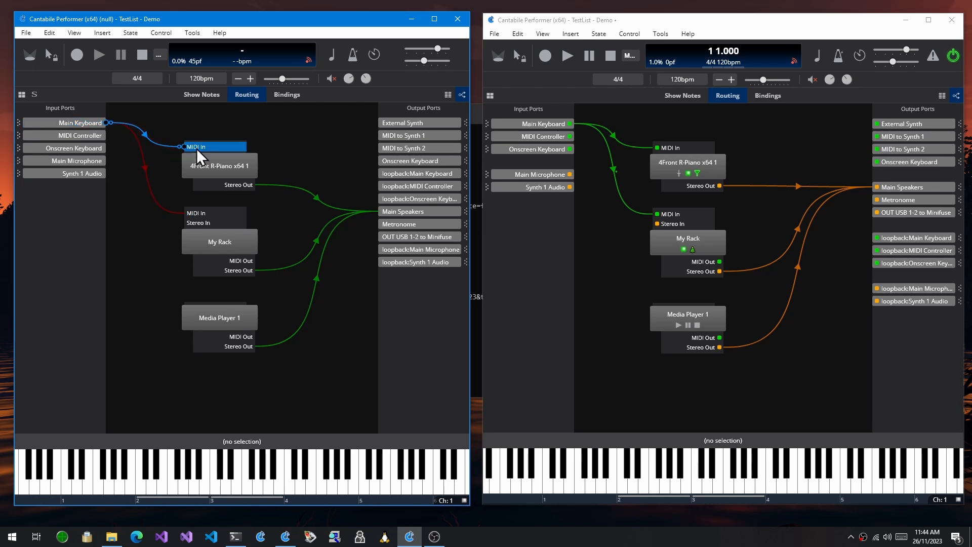
{"action": "left_click", "coordinate": [79, 147]}
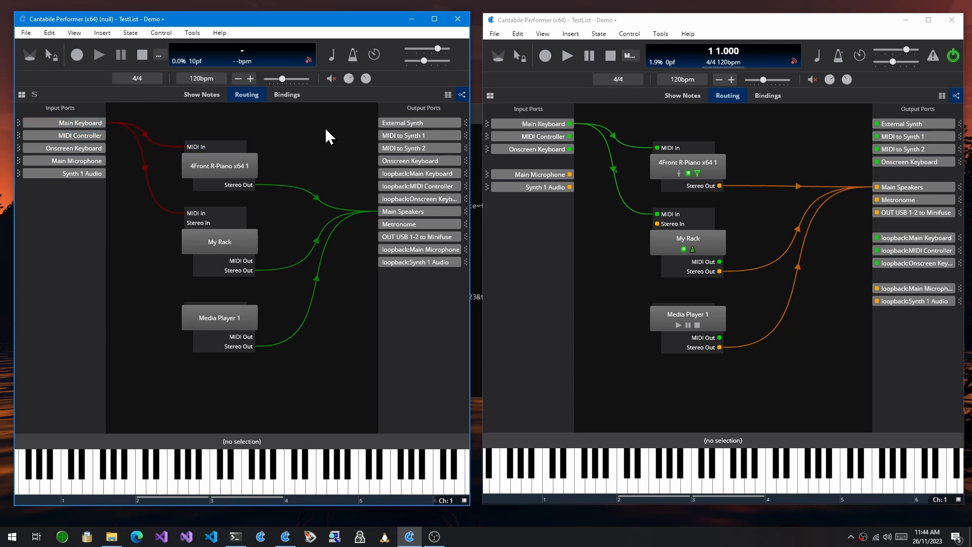
{"action": "left_click", "coordinate": [446, 94]}
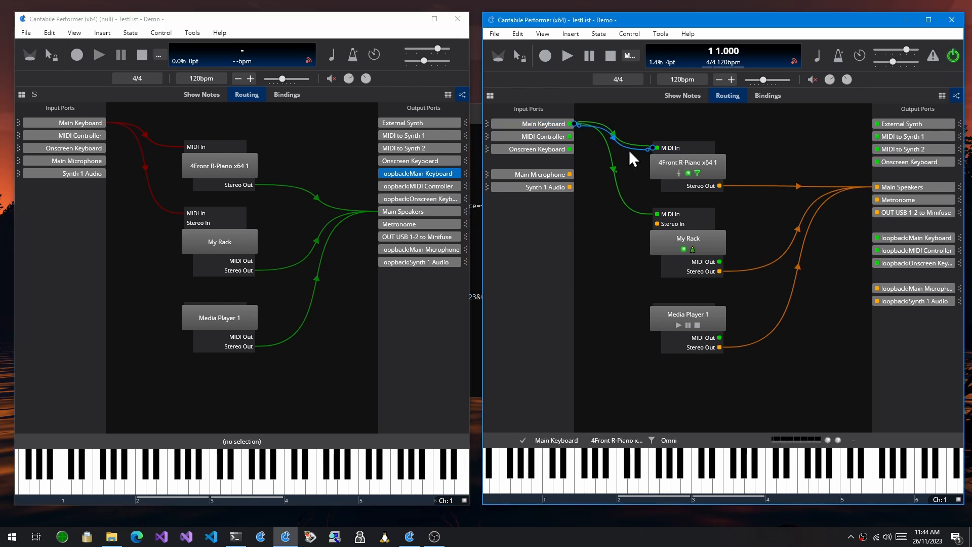
{"action": "left_click", "coordinate": [686, 148]}
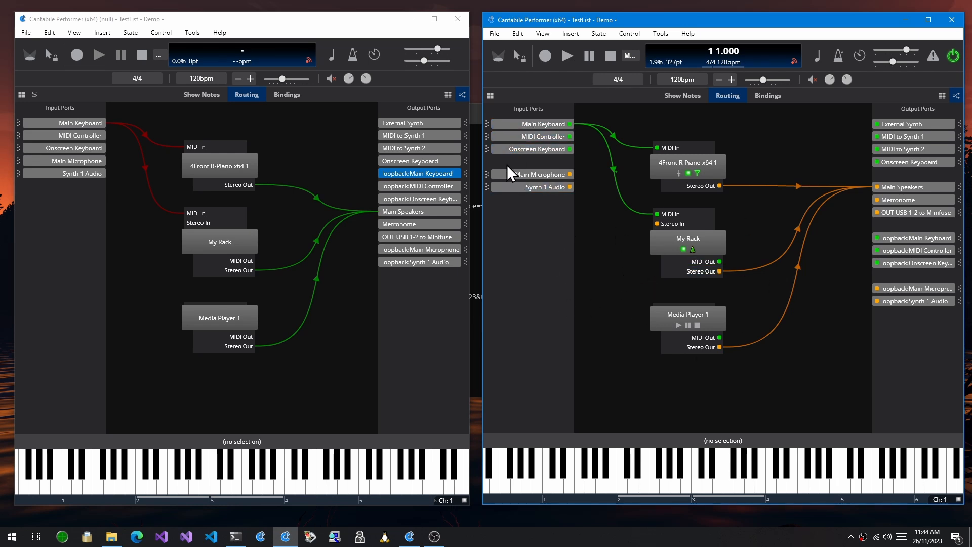
{"action": "left_click", "coordinate": [912, 288]}
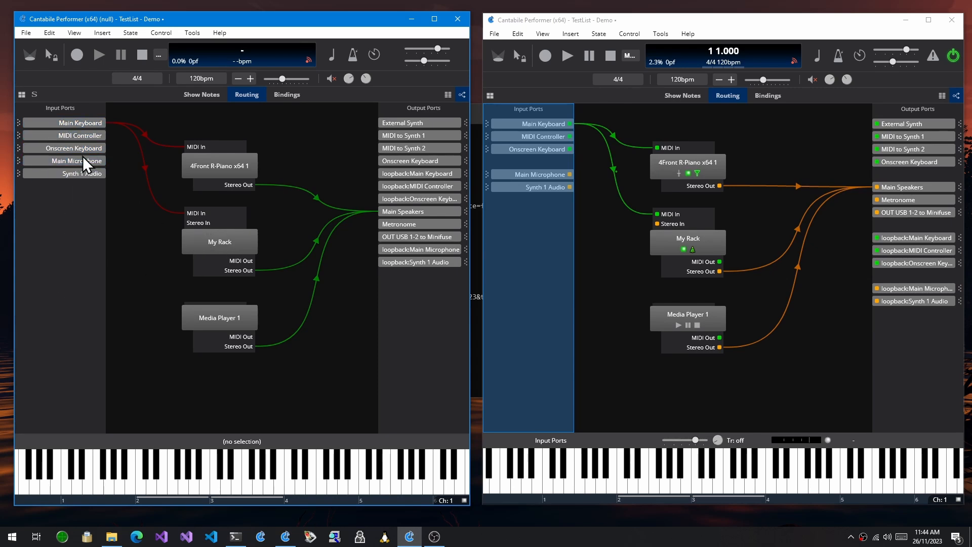
{"action": "mouse_move", "coordinate": [29, 280]}
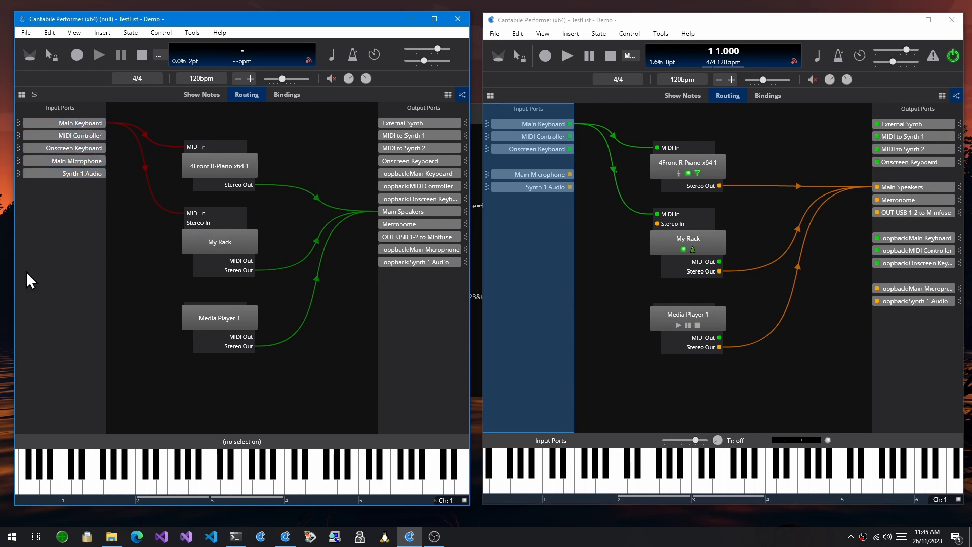
{"action": "mouse_move", "coordinate": [96, 203]}
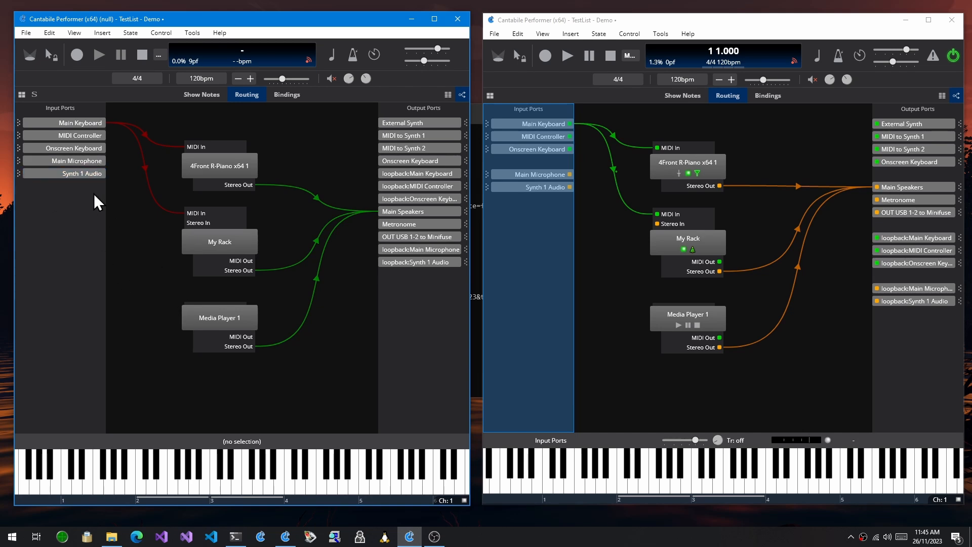
{"action": "mouse_move", "coordinate": [74, 264]}
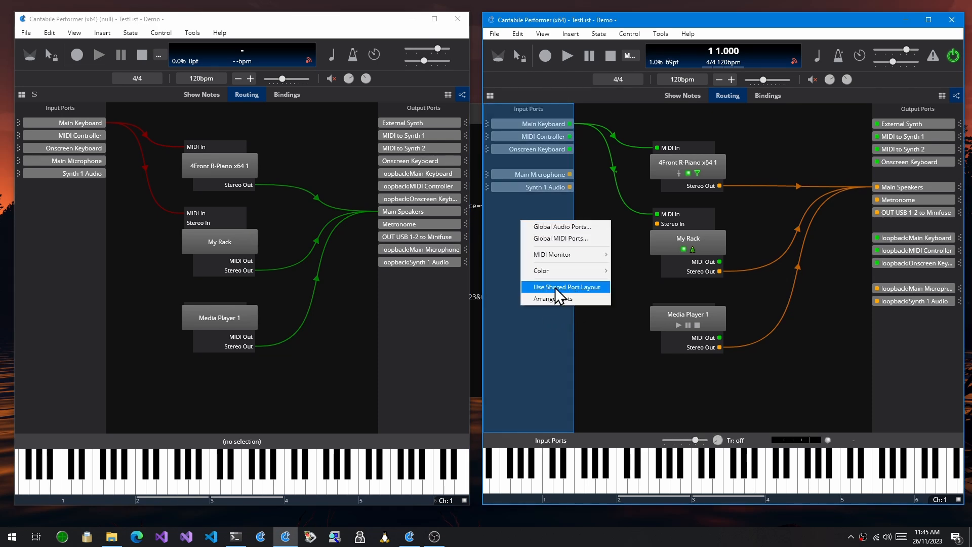
Show the Input Ports context menu in build 4150 with Use Shared Port Layout checked
{"action": "left_click", "coordinate": [564, 286]}
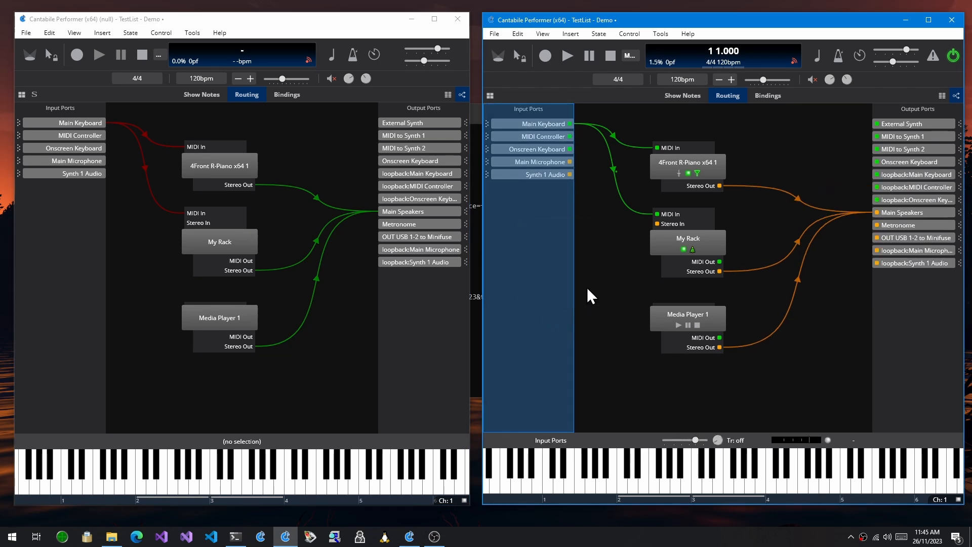
{"action": "right_click", "coordinate": [589, 296]}
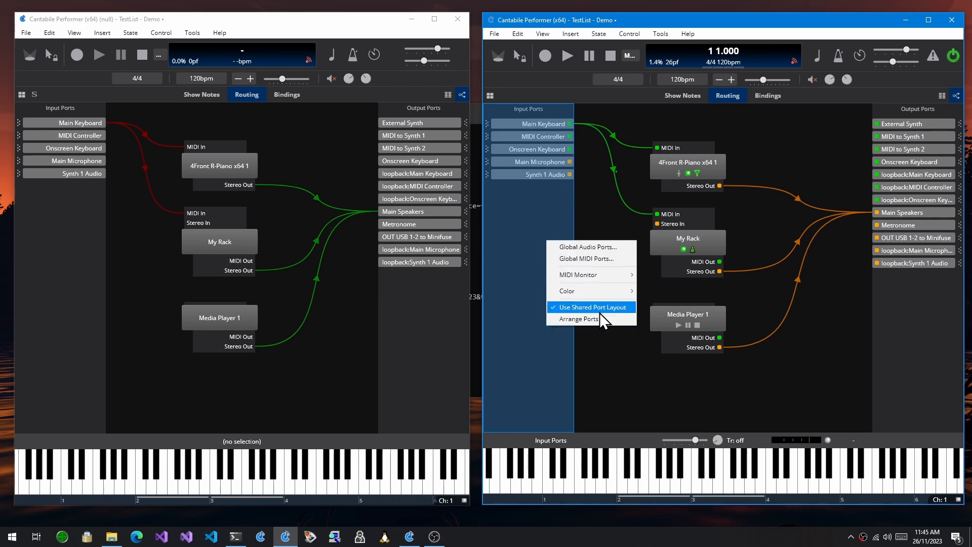
{"action": "mouse_move", "coordinate": [588, 291]}
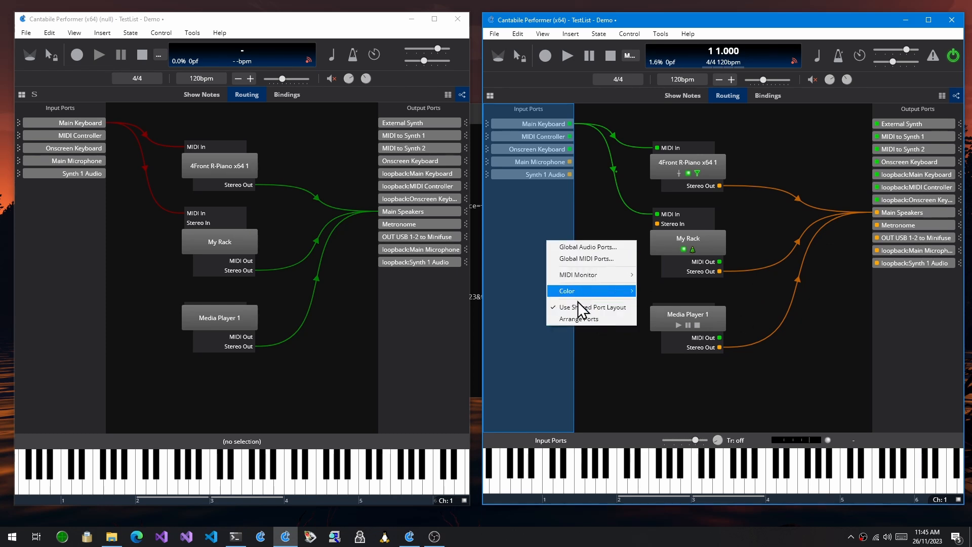
{"action": "mouse_move", "coordinate": [567, 210]}
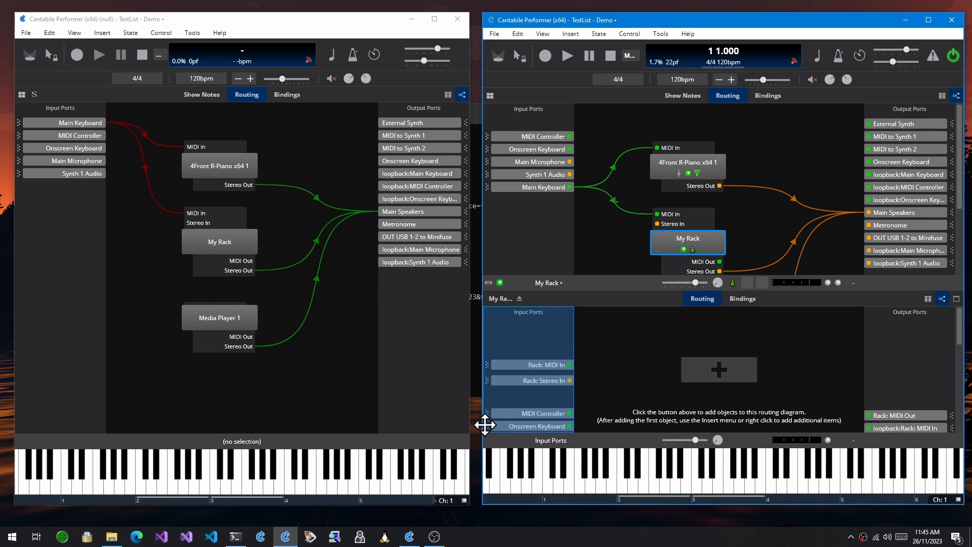
Reveal My Rack's routing and drag input ports so Main Keyboard sits last with gaps, the rack following
{"action": "scroll", "scroll_direction": "down", "scroll_amount": 3}
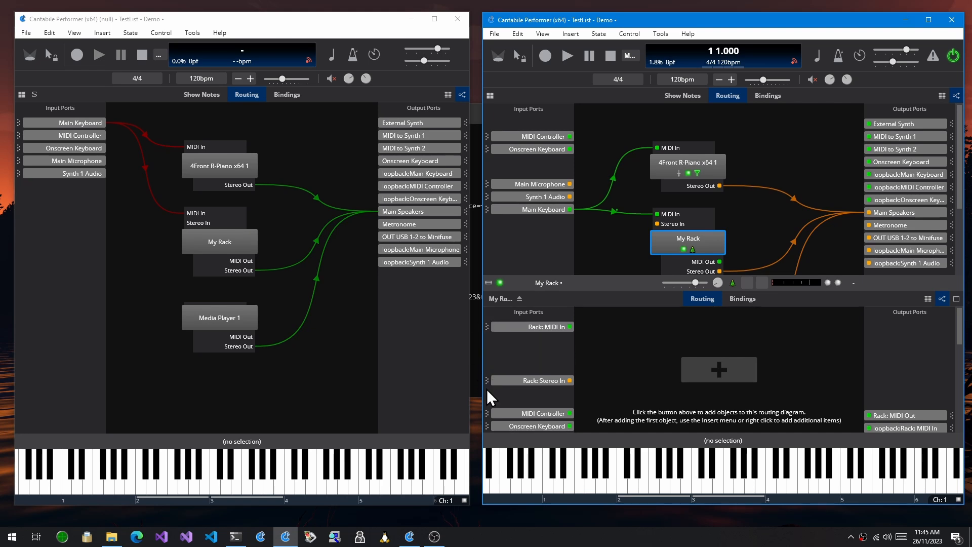
{"action": "left_click", "coordinate": [530, 327]}
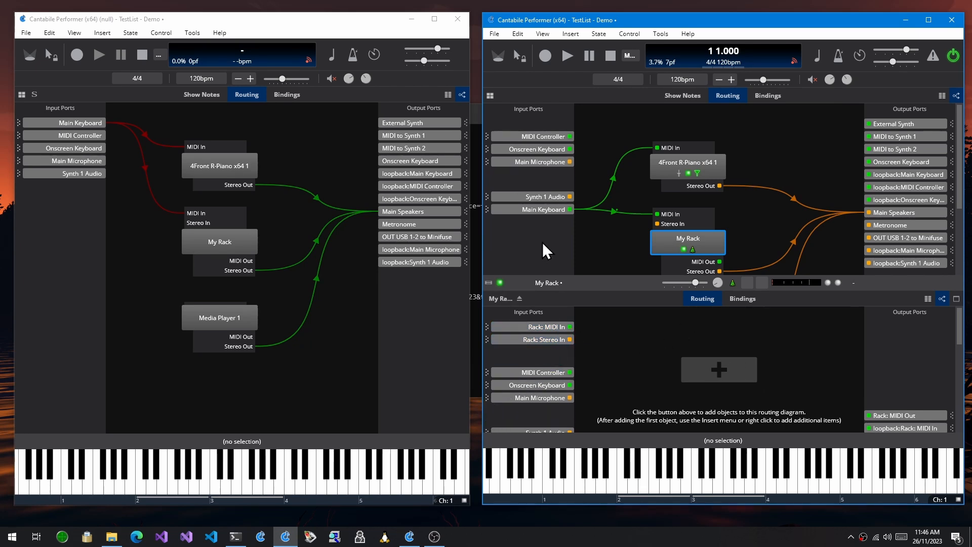
{"action": "left_click", "coordinate": [533, 371]}
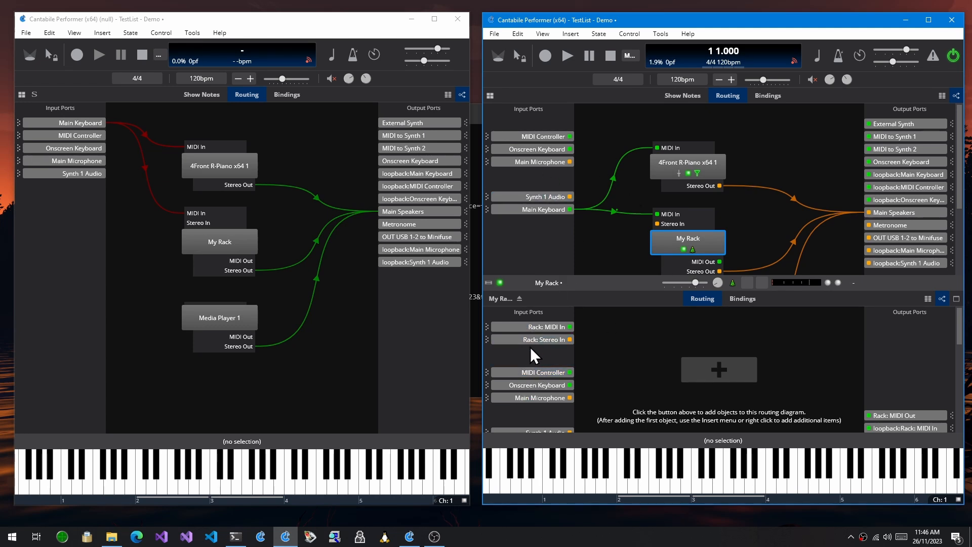
{"action": "mouse_move", "coordinate": [551, 355]}
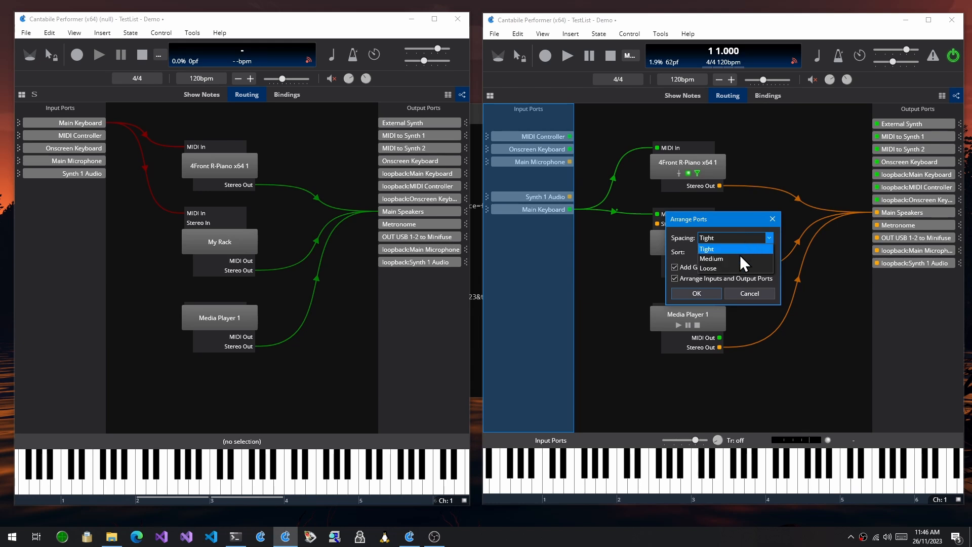
Arrange ports with Medium spacing, sorted Audio then MIDI, and apply it
{"action": "left_click", "coordinate": [710, 258]}
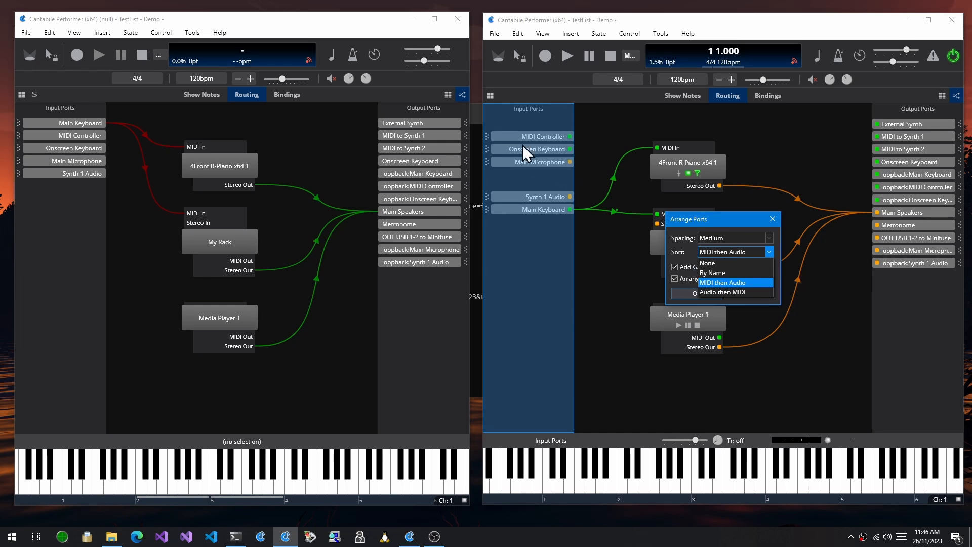
{"action": "left_click", "coordinate": [722, 291]}
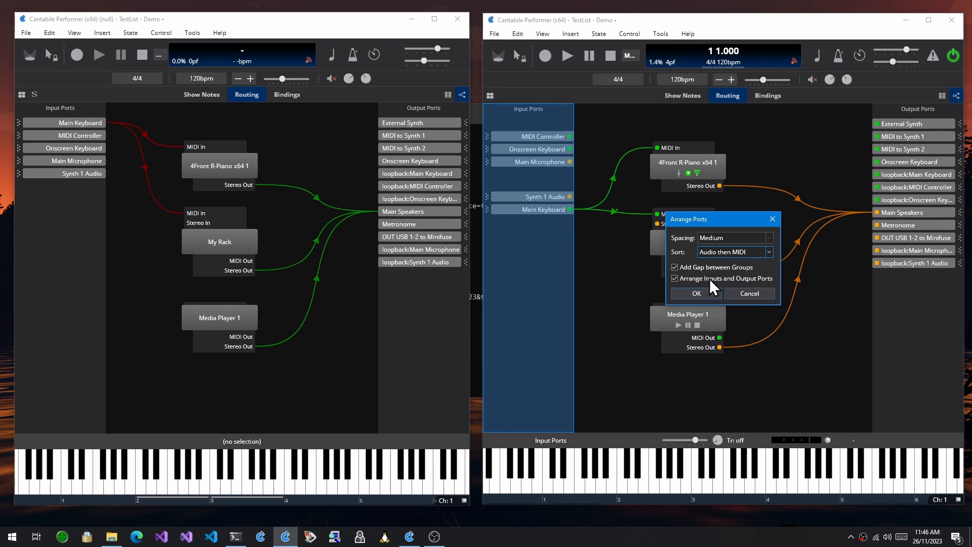
{"action": "mouse_move", "coordinate": [907, 277]}
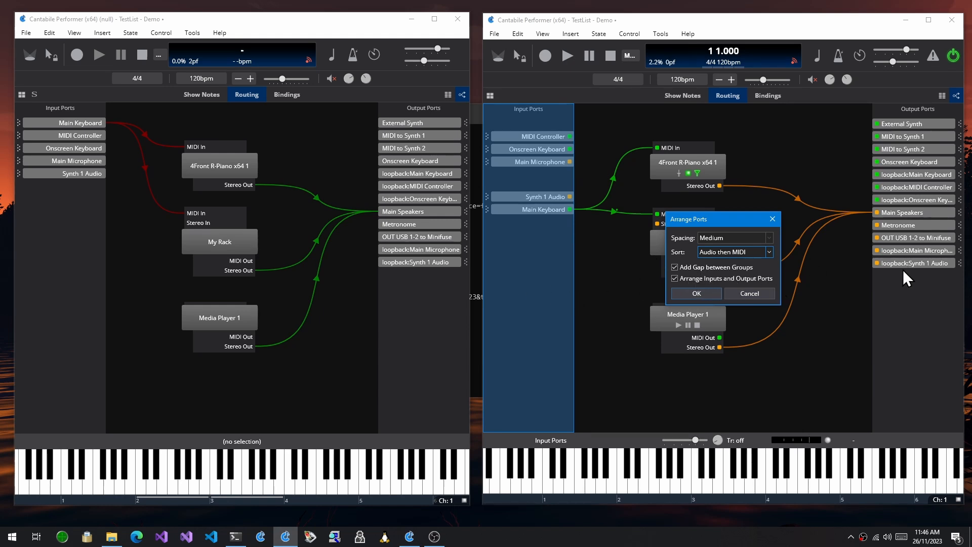
{"action": "left_click", "coordinate": [695, 293]}
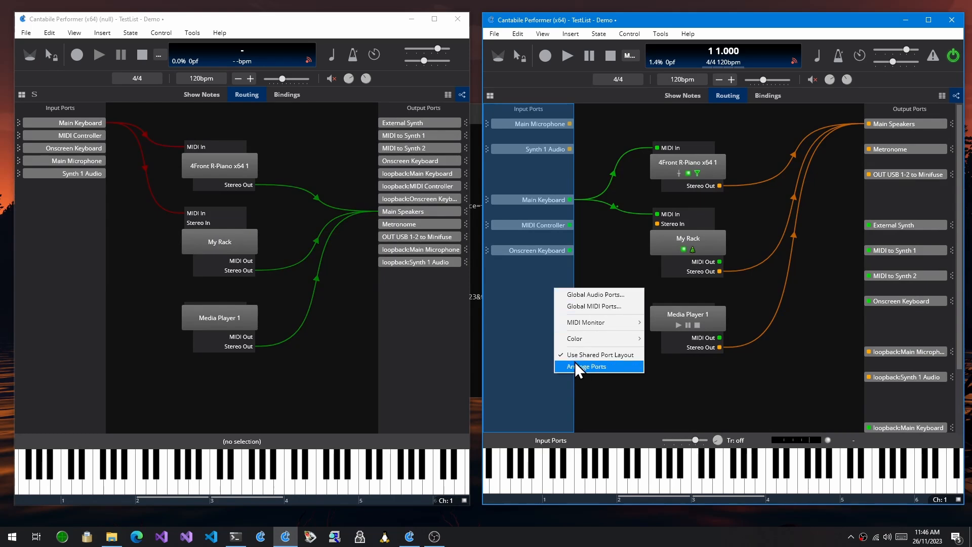
Reopen Arrange Ports and choose tighter spacing
{"action": "left_click", "coordinate": [589, 366]}
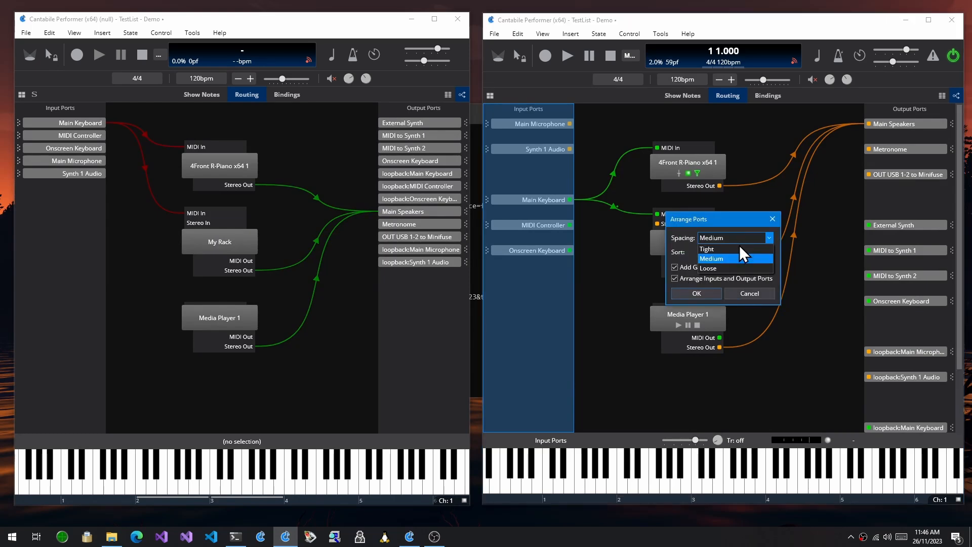
{"action": "left_click", "coordinate": [695, 294]}
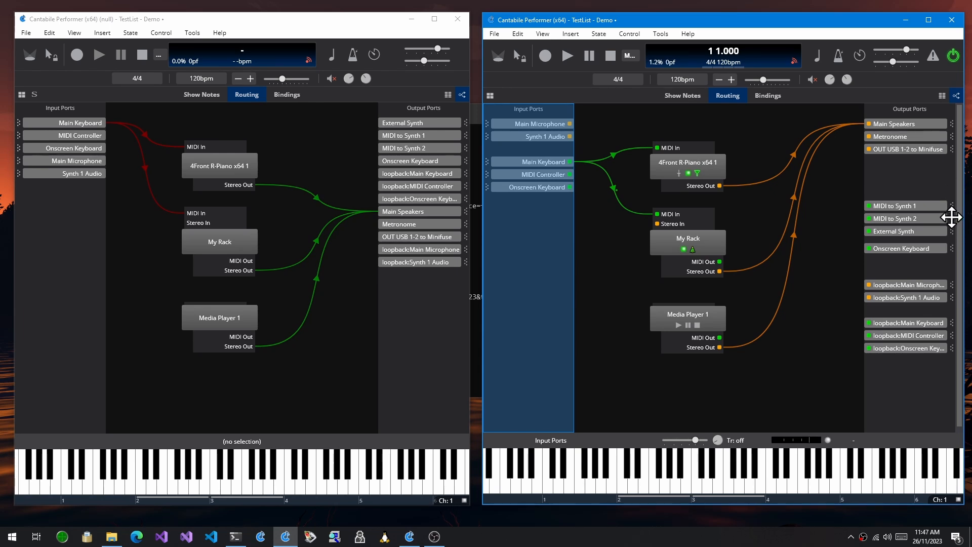
{"action": "mouse_move", "coordinate": [952, 246]}
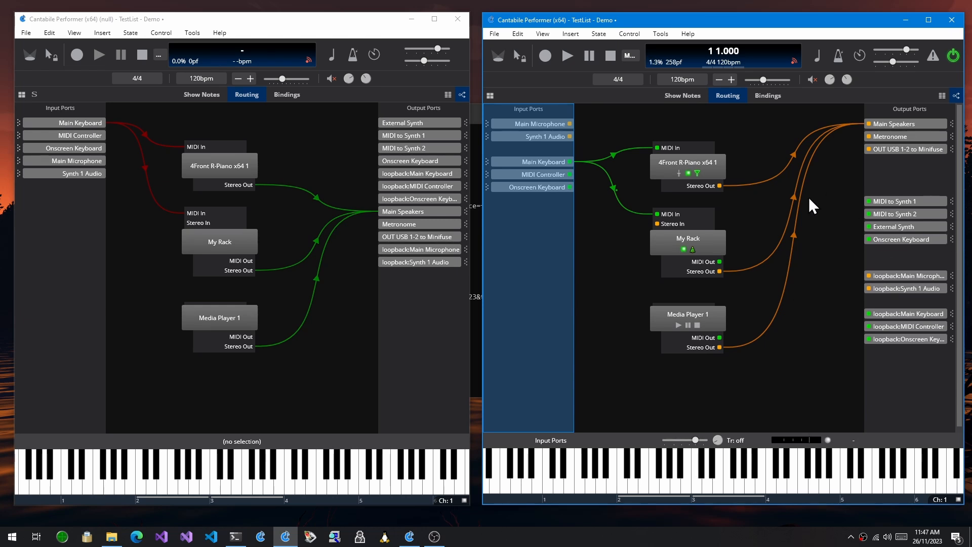
Drag the MIDI output port groups up beneath Main Speakers in the Output Ports column
{"action": "left_click", "coordinate": [903, 225]}
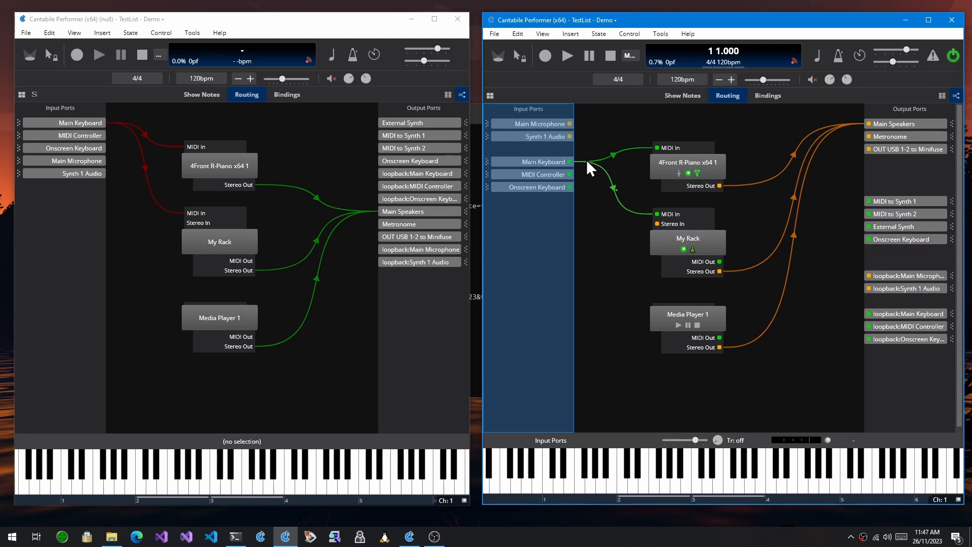
{"action": "right_click", "coordinate": [531, 136]}
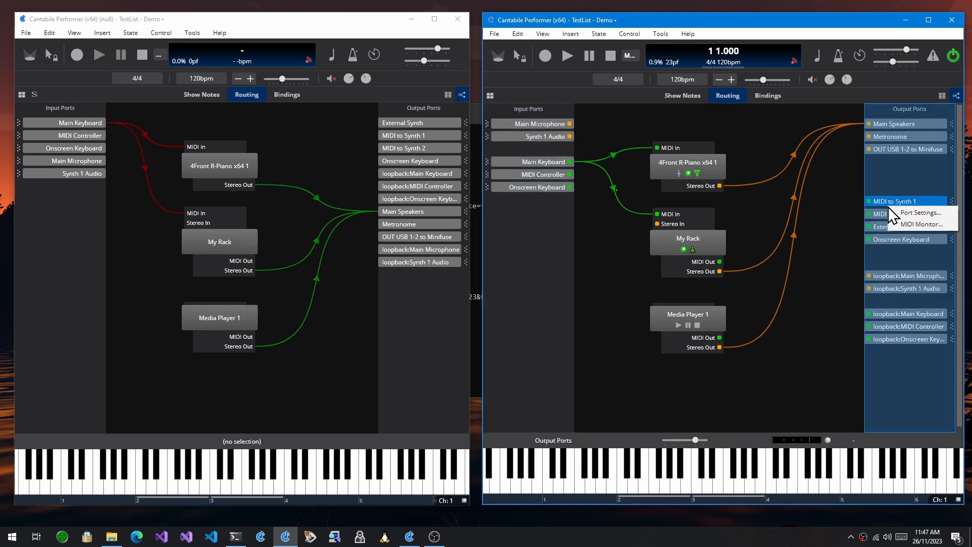
{"action": "left_click", "coordinate": [81, 174]}
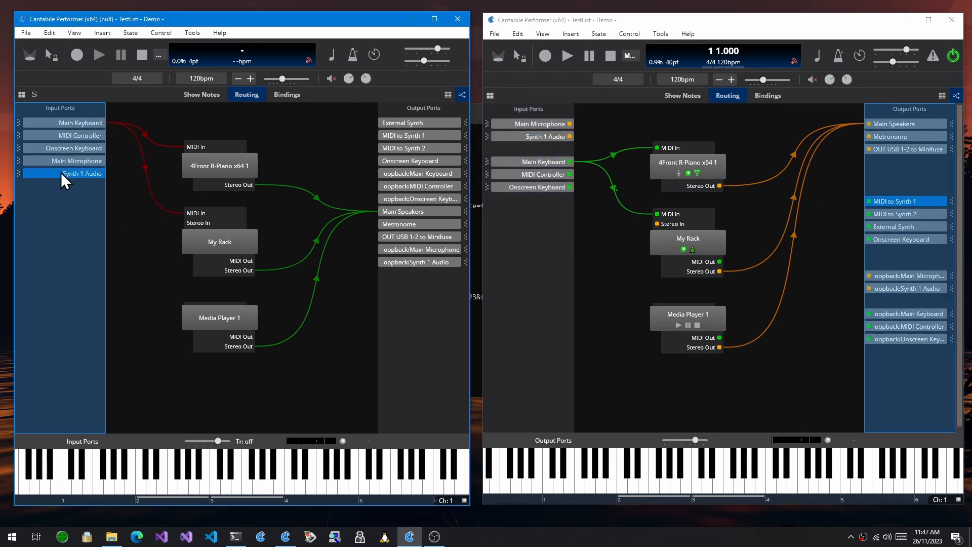
{"action": "right_click", "coordinate": [79, 173]}
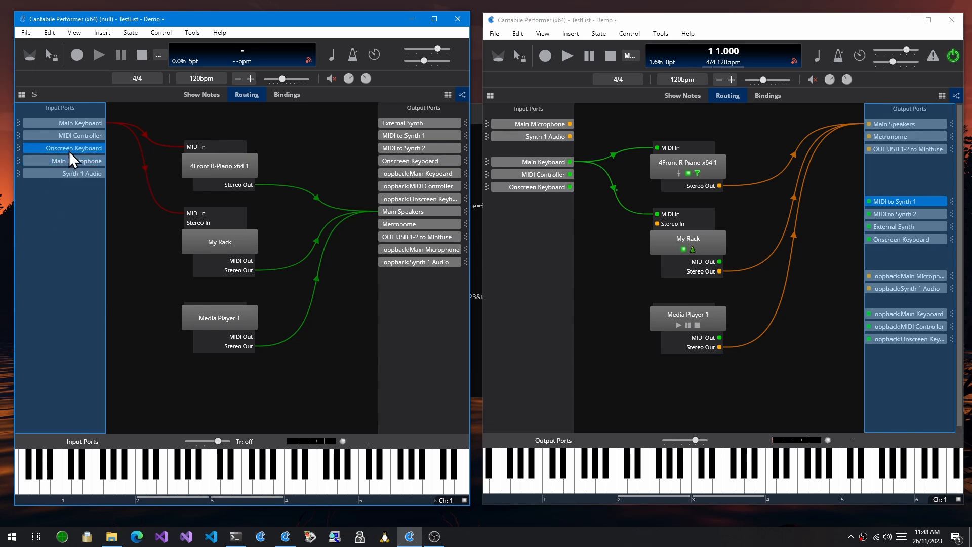
{"action": "right_click", "coordinate": [79, 148]}
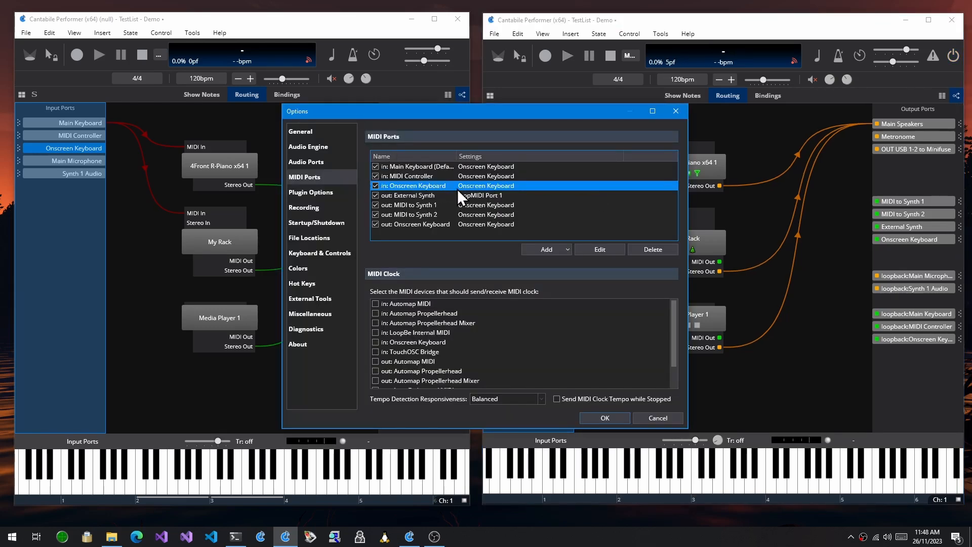
{"action": "left_click", "coordinate": [604, 417]}
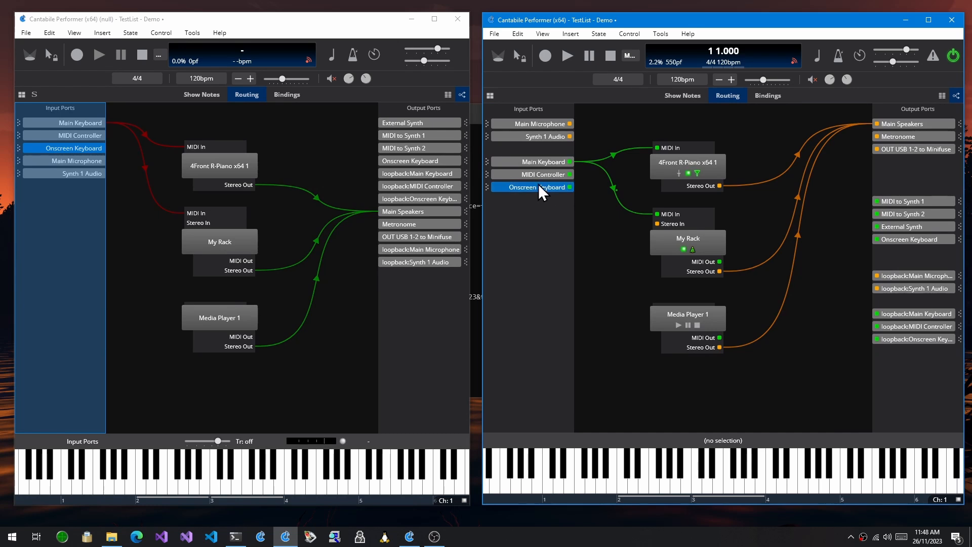
{"action": "double_click", "coordinate": [531, 186]}
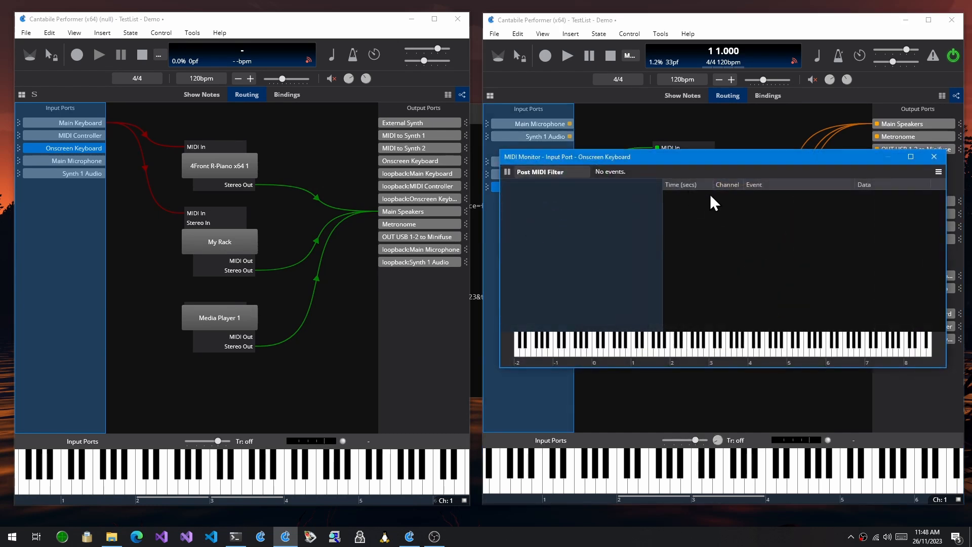
{"action": "left_click", "coordinate": [933, 155]}
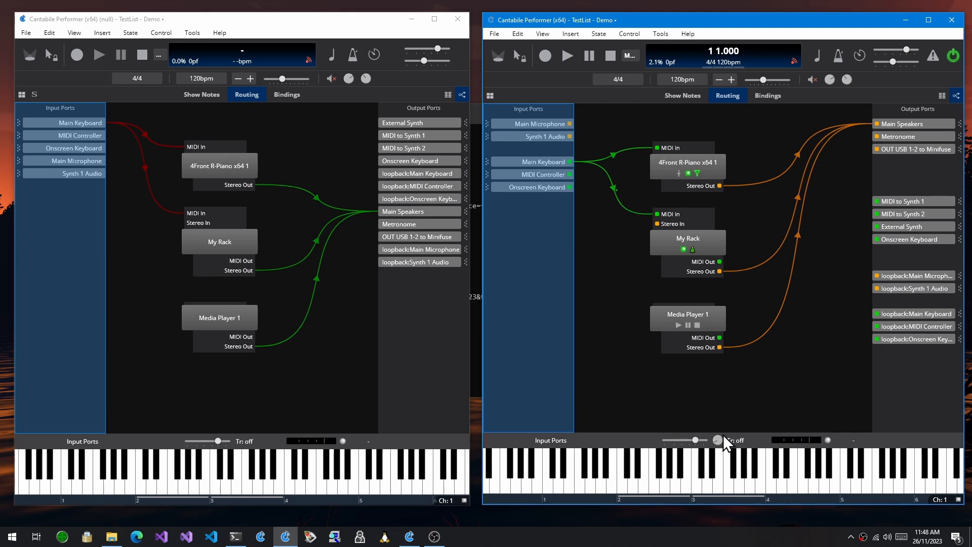
Compare selecting Media Player 1 and My Rack in the newer and older builds
{"action": "left_click", "coordinate": [686, 314]}
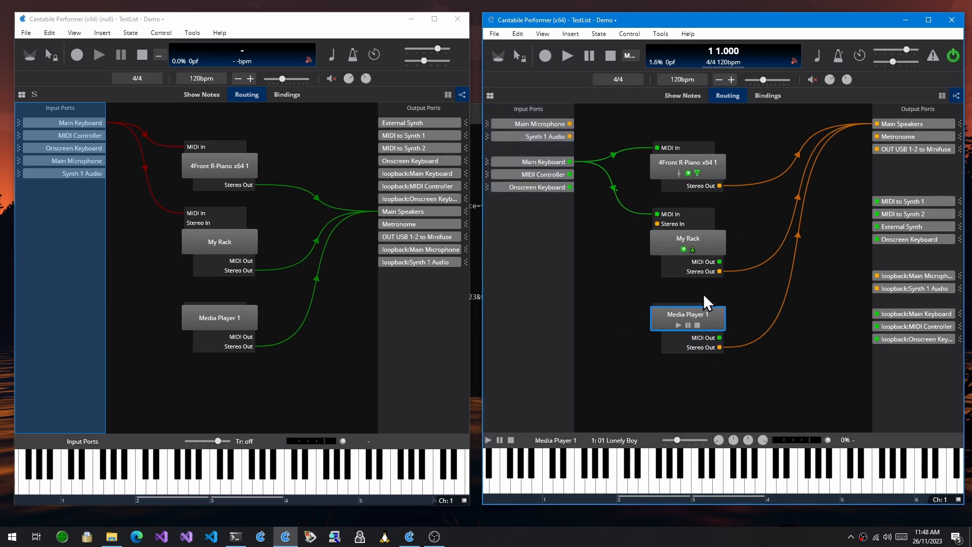
{"action": "left_click", "coordinate": [687, 238]}
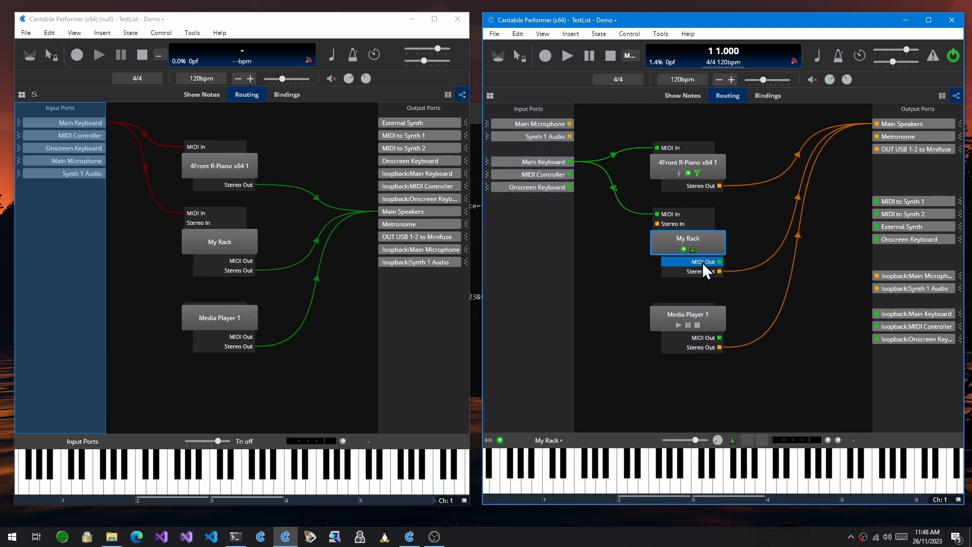
{"action": "left_click", "coordinate": [220, 242]}
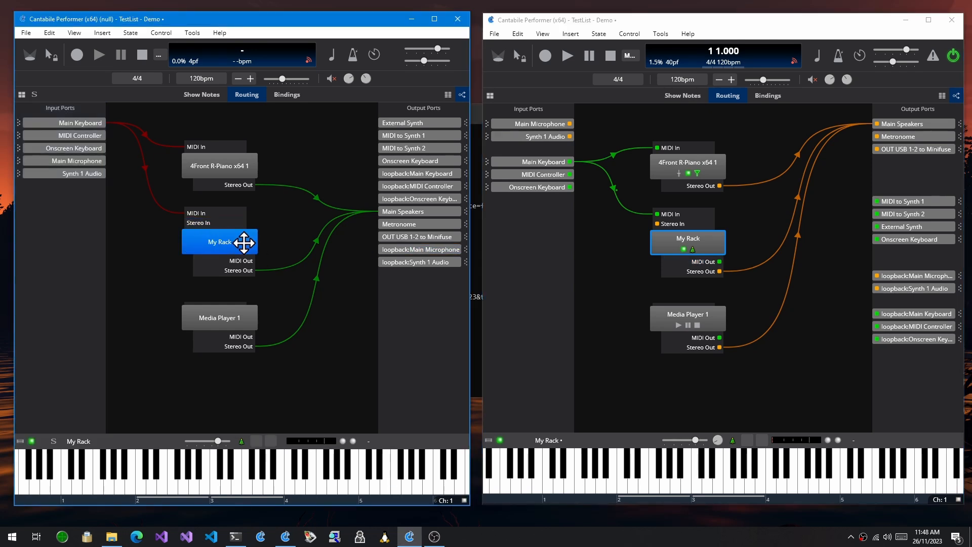
{"action": "left_click", "coordinate": [219, 317]}
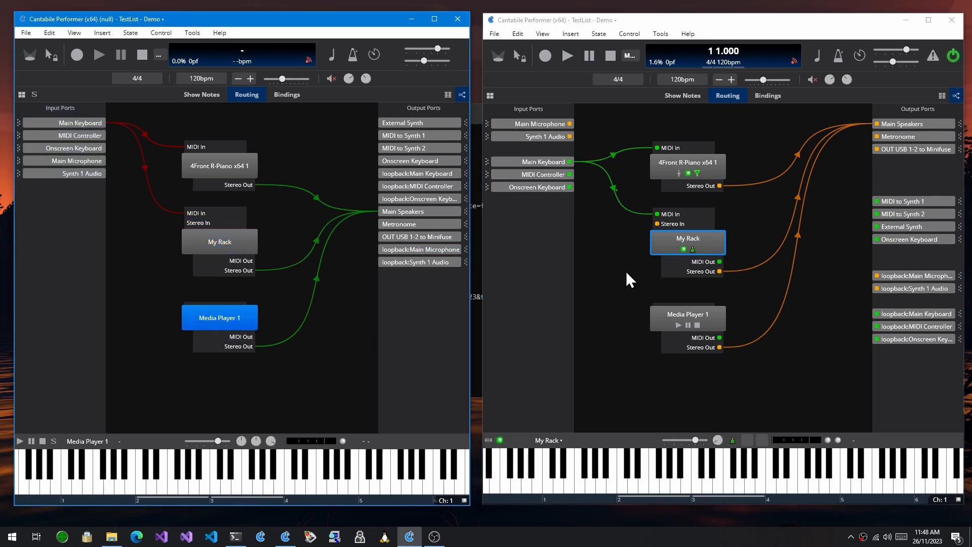
Colour My Rack maroon in build 4150, then show My Rack's options in build 4140 for comparison
{"action": "right_click", "coordinate": [686, 239]}
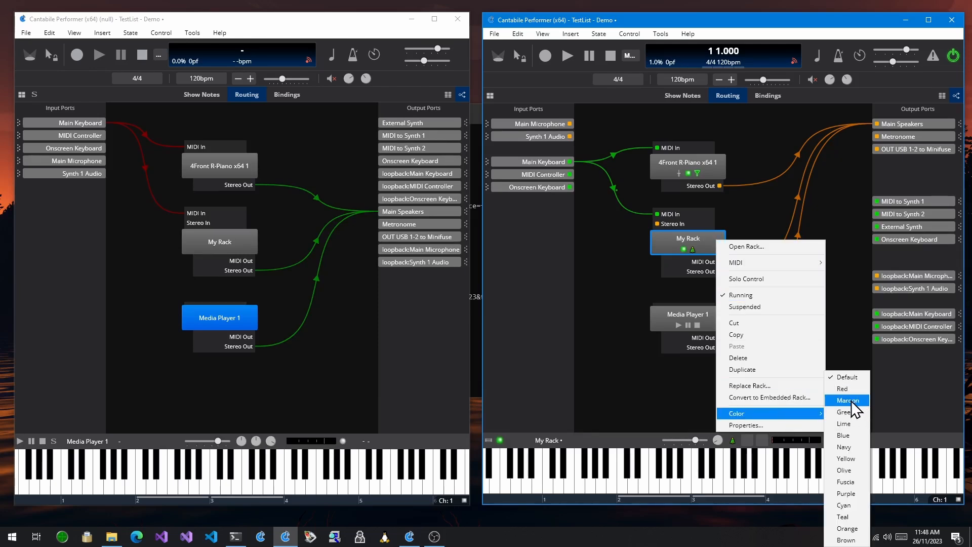
{"action": "left_click", "coordinate": [848, 399]}
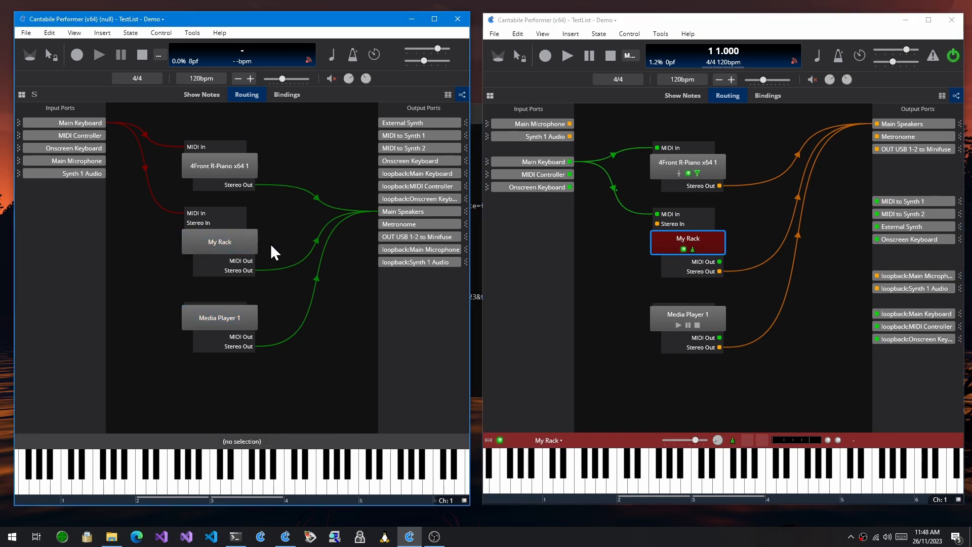
{"action": "right_click", "coordinate": [219, 241]}
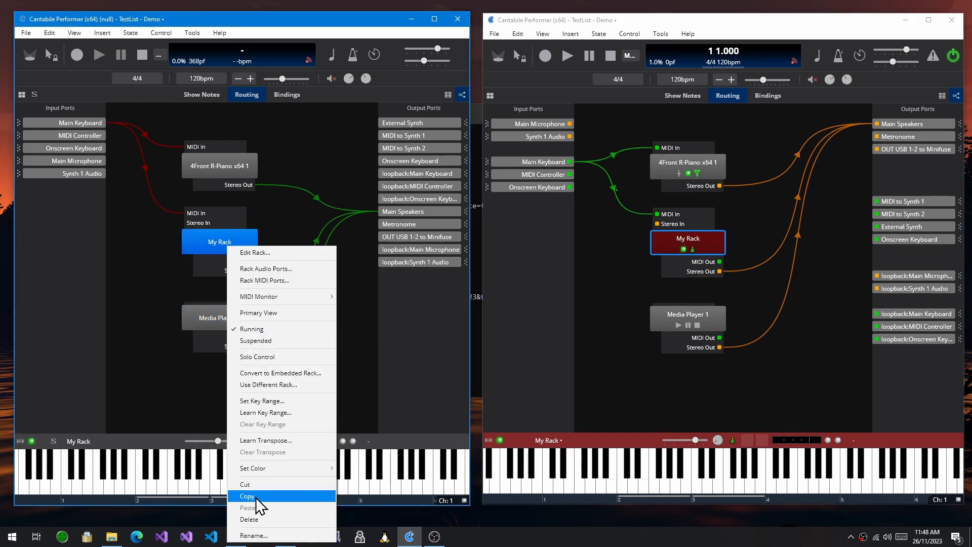